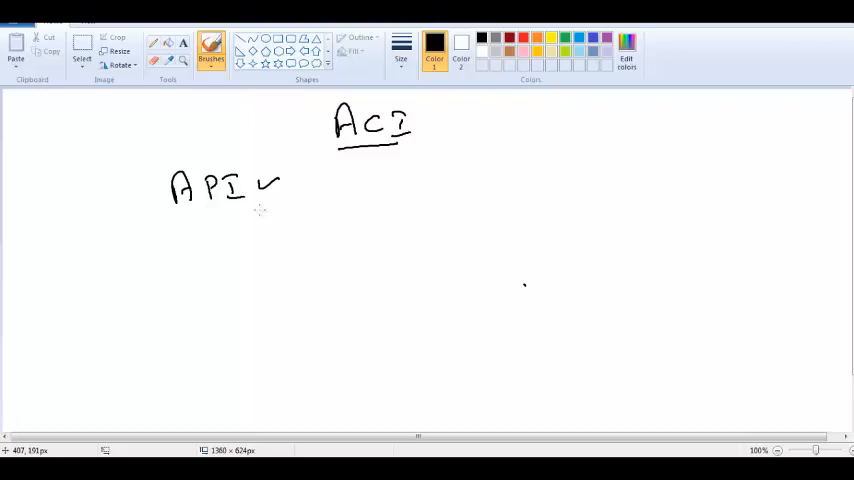
# Draw a short black brush stroke under the handwritten 'API' as an underline.
pyautogui.moveTo(180, 208); pyautogui.dragTo(245, 213)
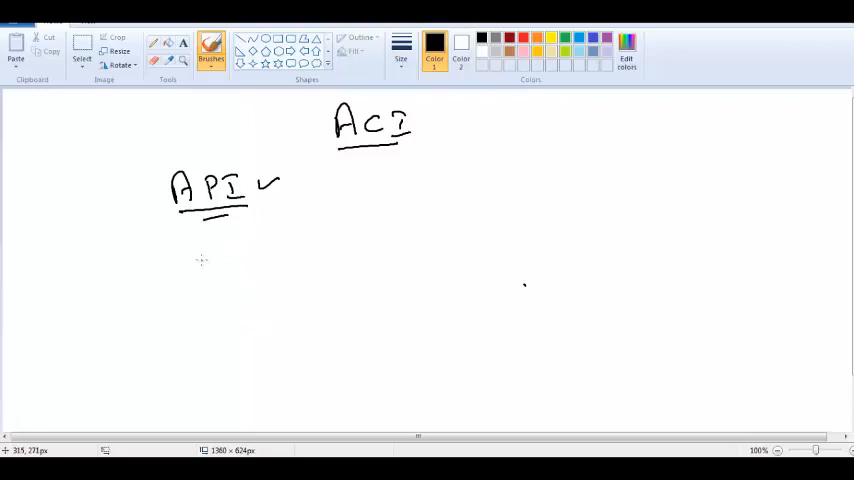